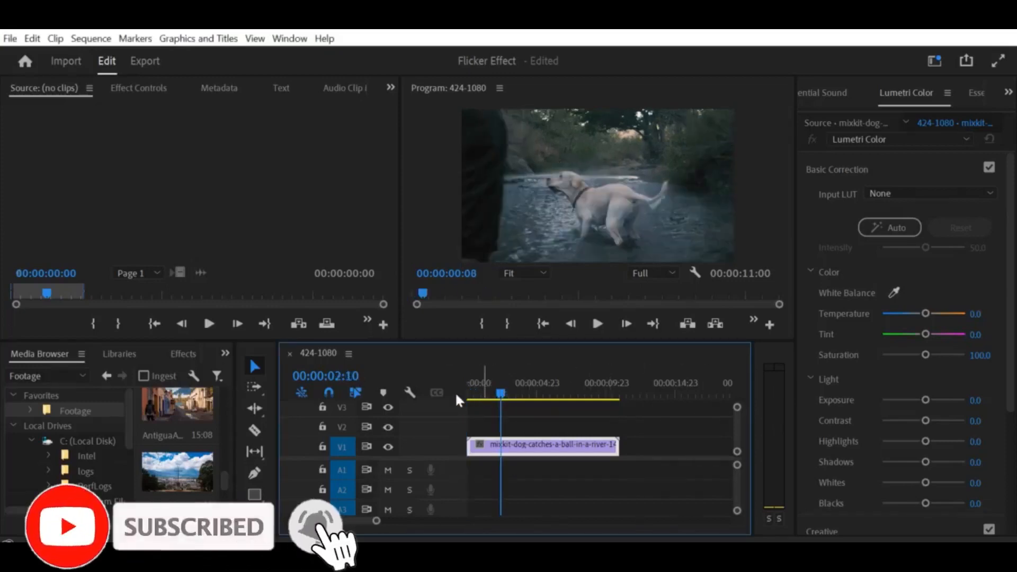
Step: Move the playhead back to 00:00:00:00 at the start of the dog-in-river sequence
{"action": "left_click", "coordinate": [597, 324]}
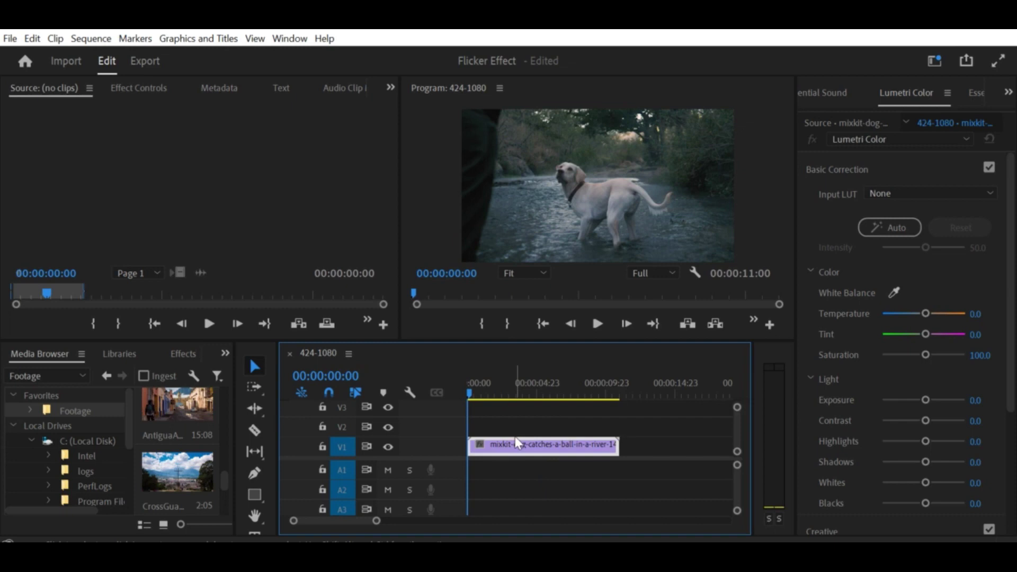
{"action": "key", "text": "Ctrl+R"}
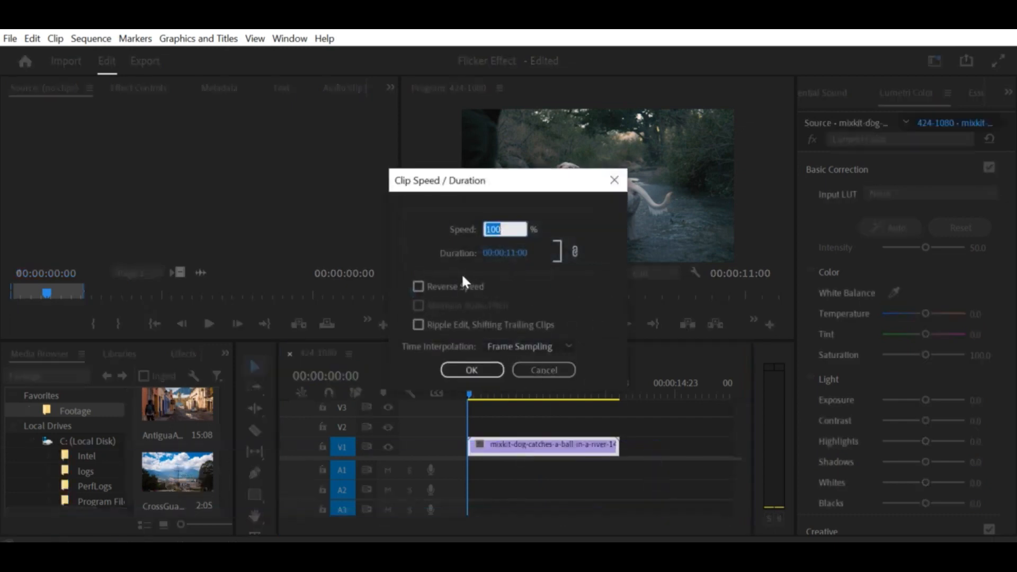
{"action": "type", "text": "1"}
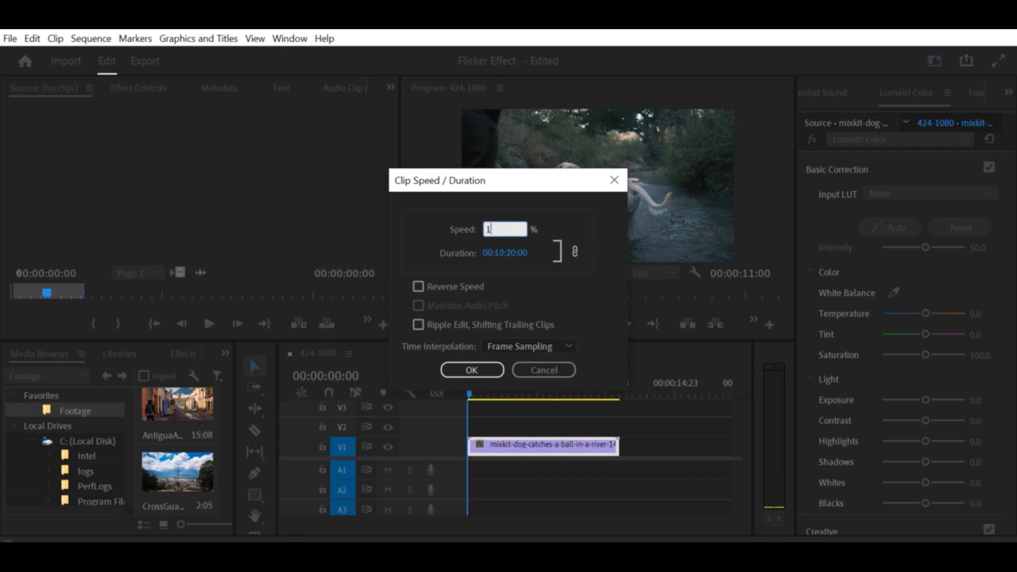
{"action": "left_click", "coordinate": [471, 370]}
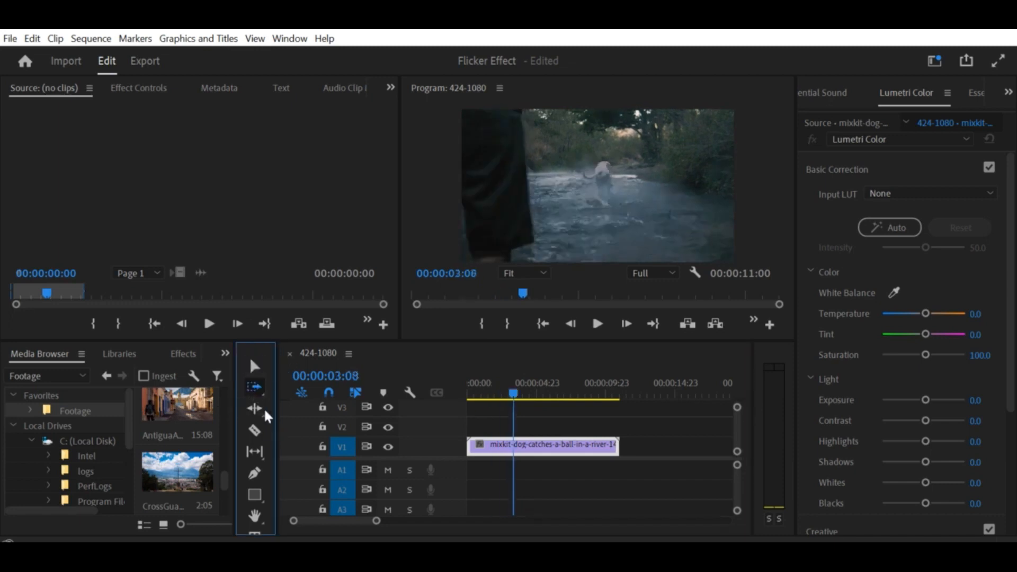
Step: Rate-stretch the V1 dog-in-river clip to 59.19% speed and preview the slowed playback
{"action": "left_click", "coordinate": [254, 408]}
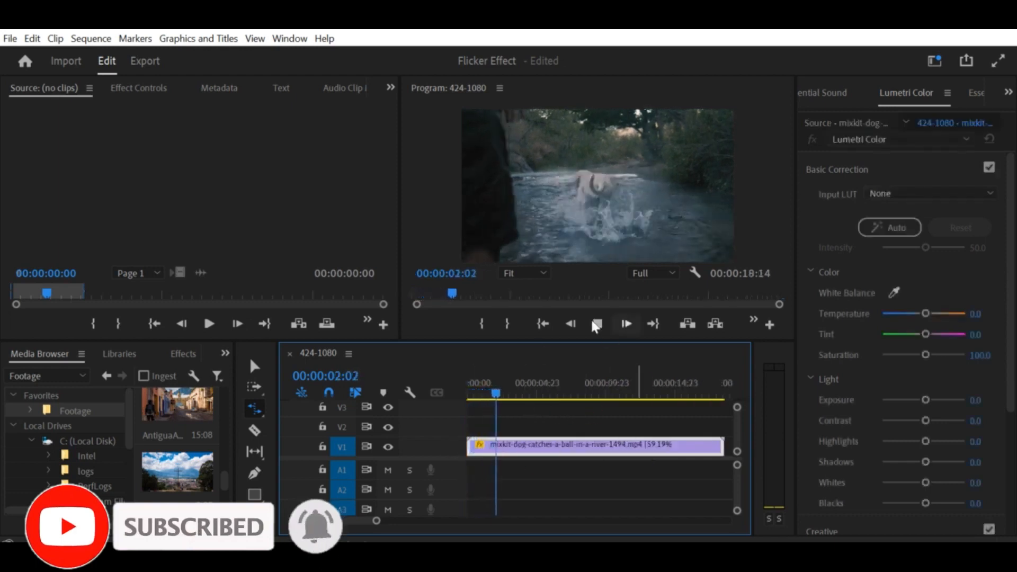
{"action": "left_click", "coordinate": [598, 324]}
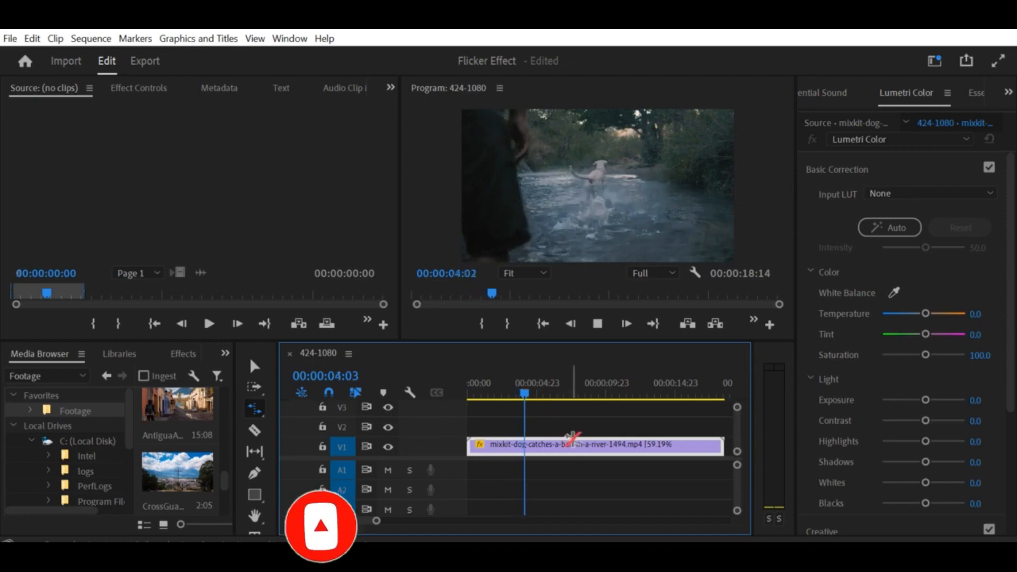